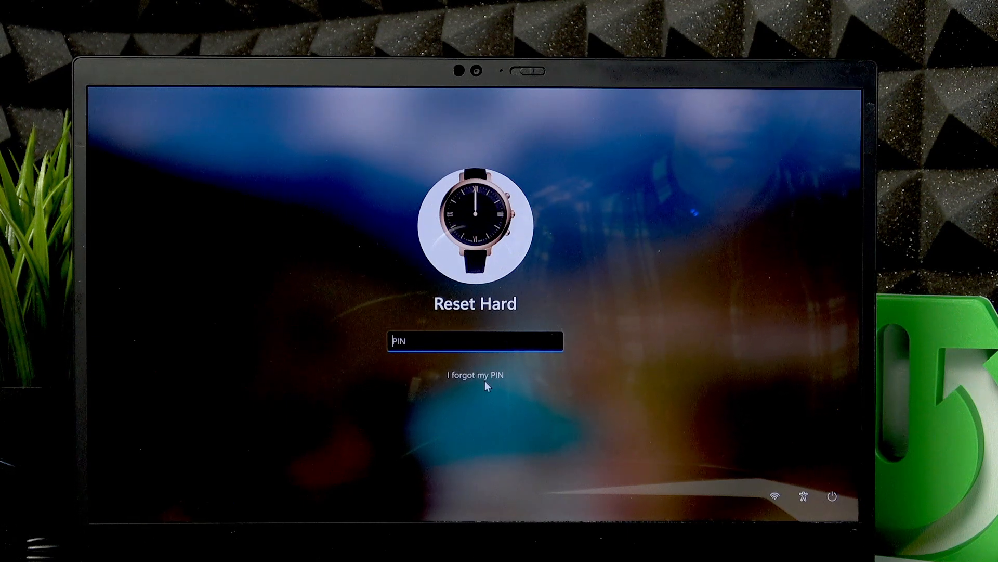
Start the forgotten-PIN recovery via 'I forgot my PIN'.
left_click(474, 375)
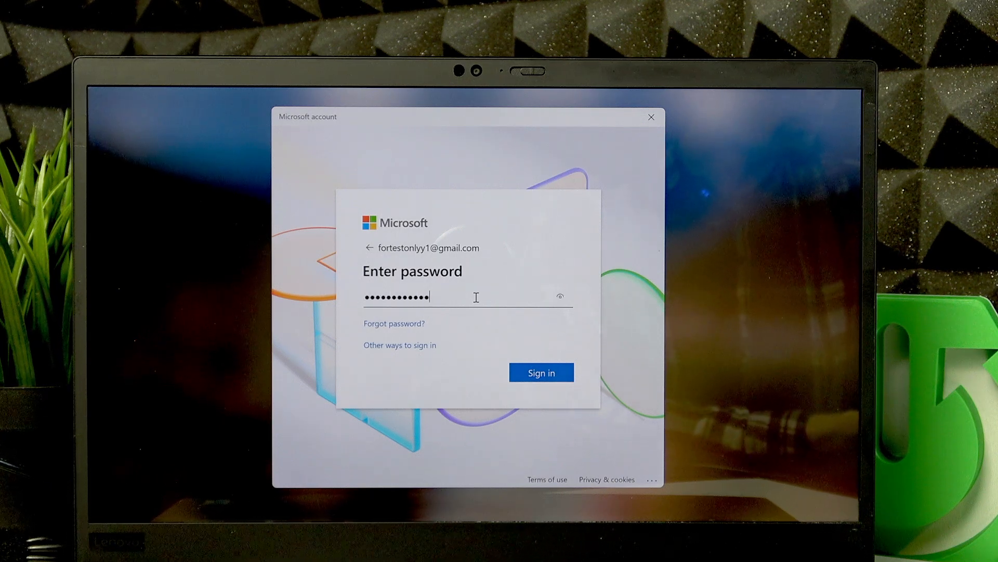
Submit the Microsoft account password to sign in.
left_click(540, 372)
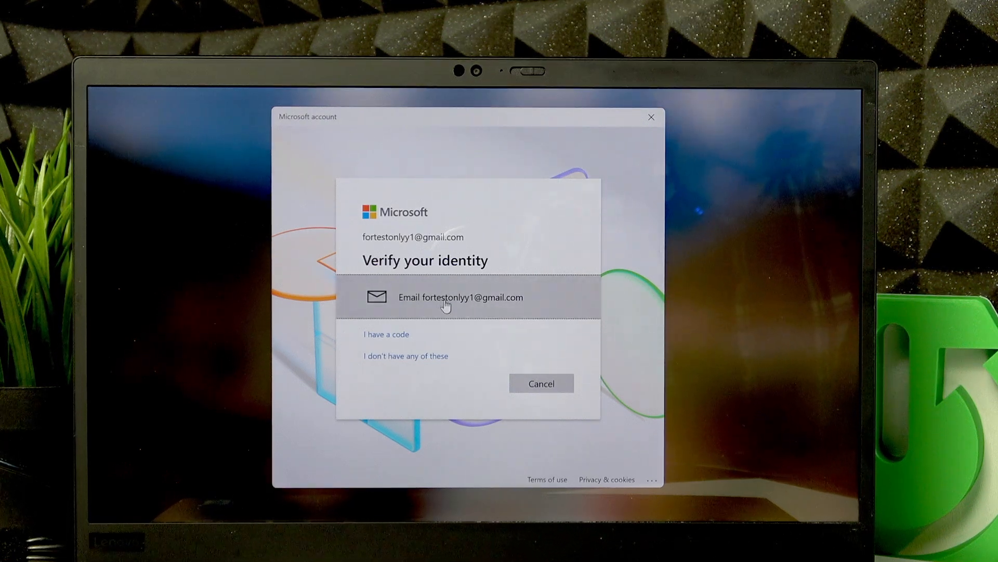
Request an emailed verification code and enter the received code.
left_click(461, 298)
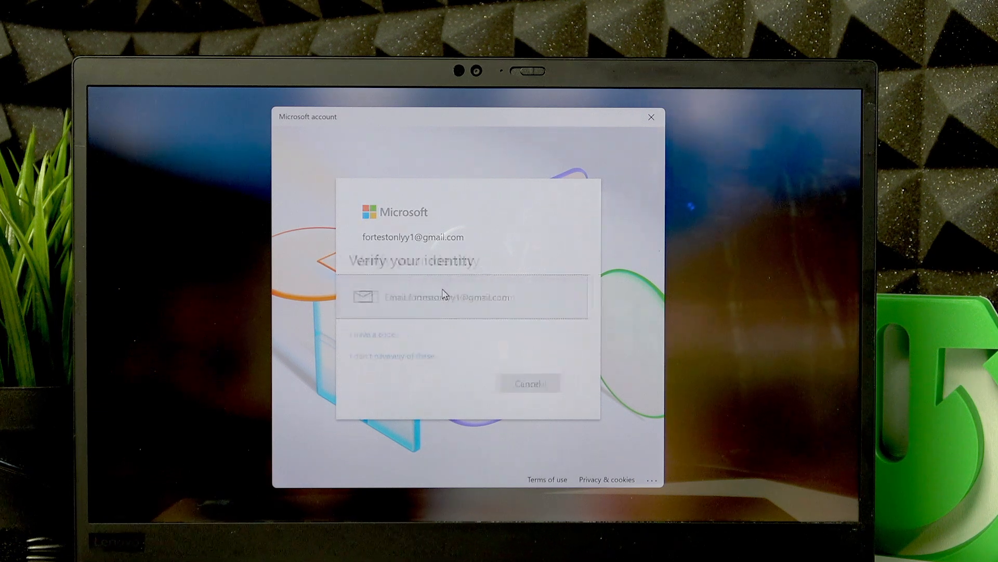
left_click(466, 298)
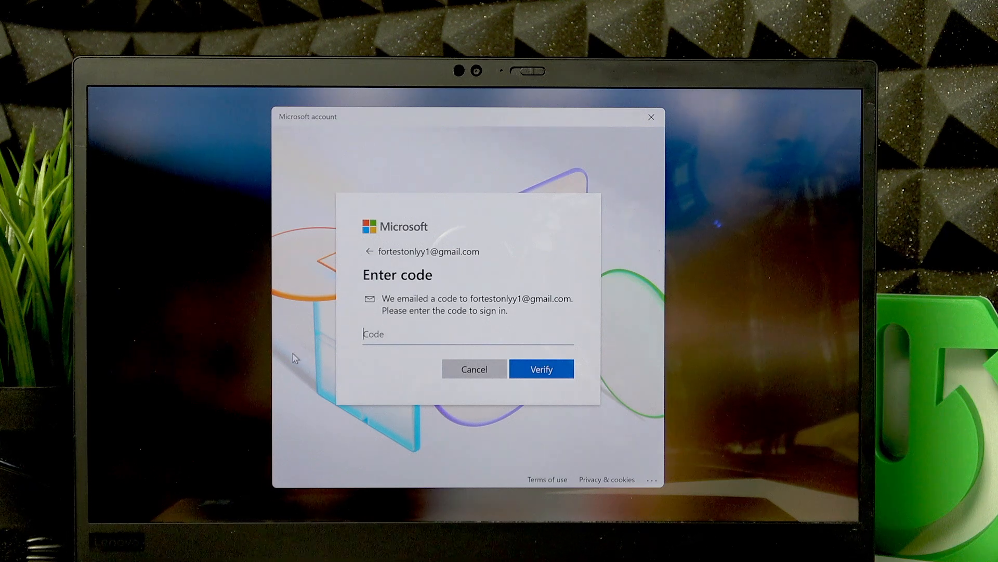
mouse_move(390, 331)
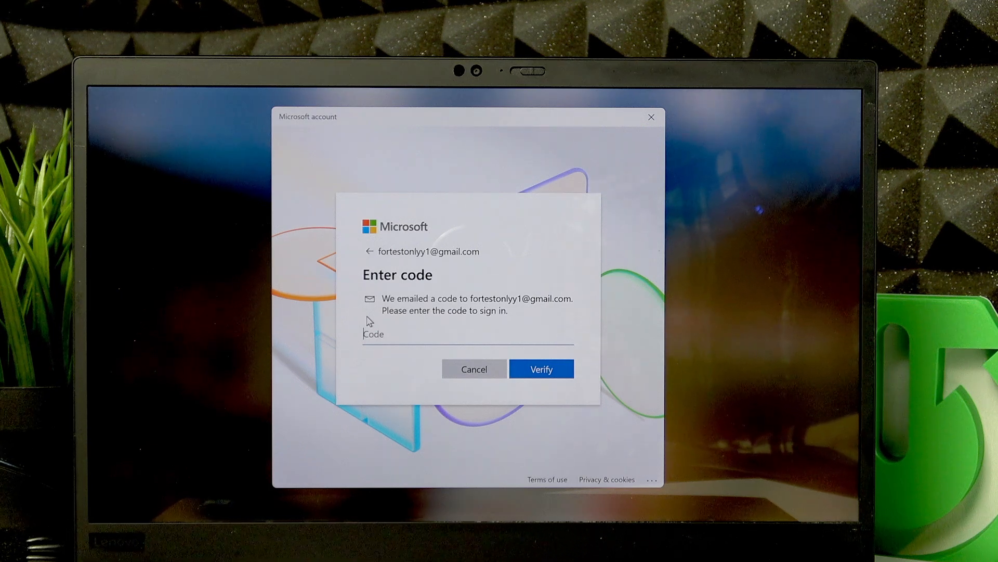
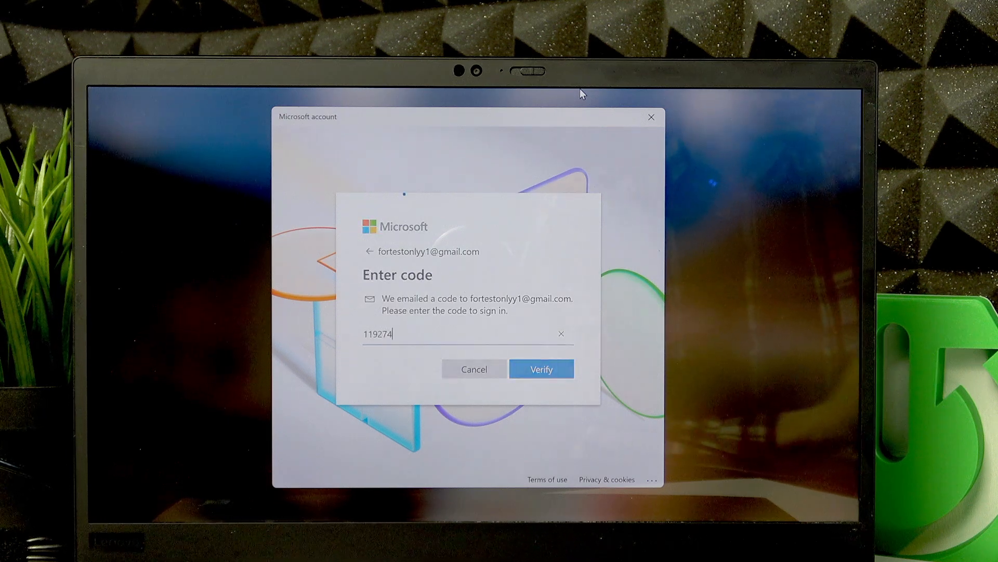
Verify the entered security code.
left_click(540, 368)
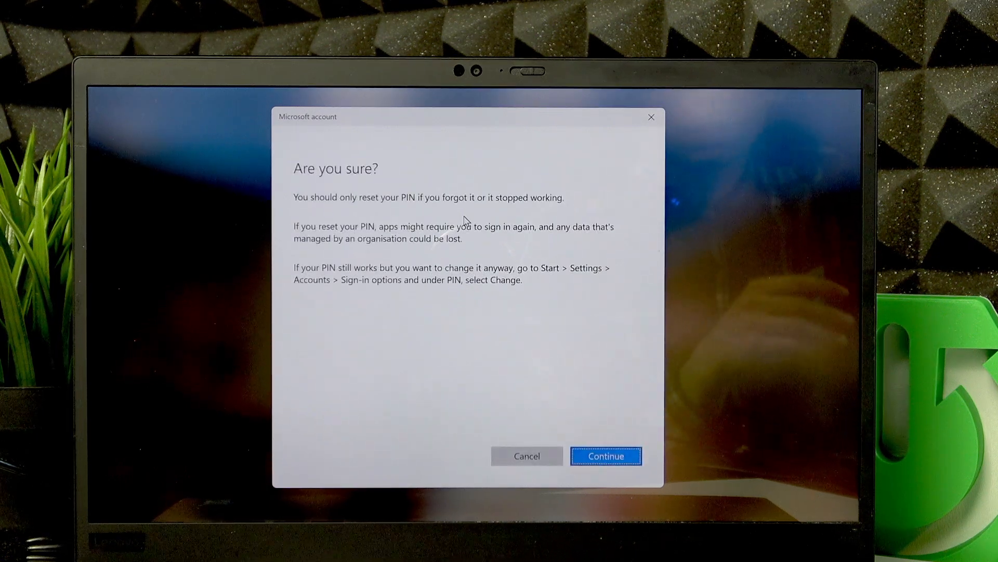
Continue past the reset warning and confirm the new PIN.
left_click(607, 455)
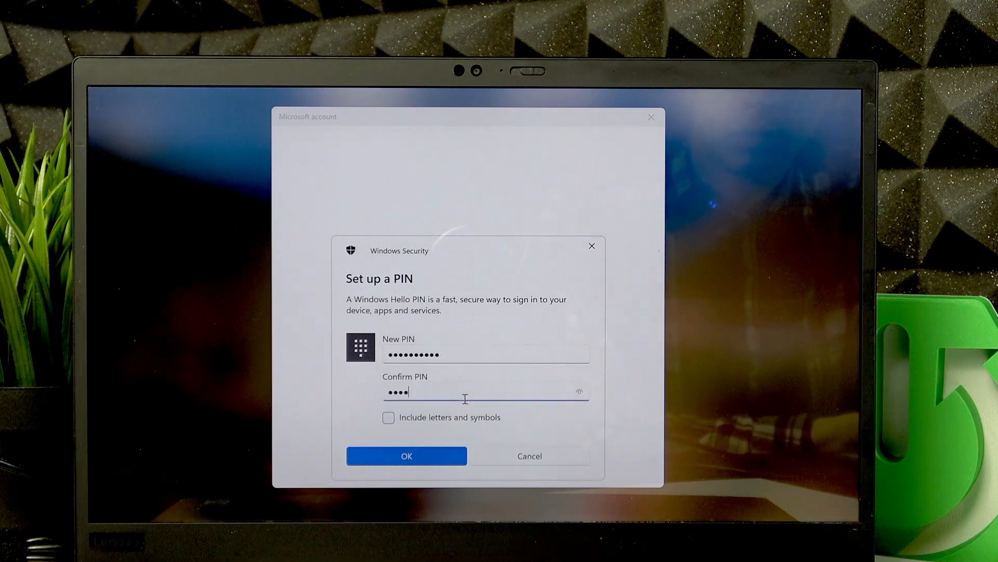
left_click(406, 457)
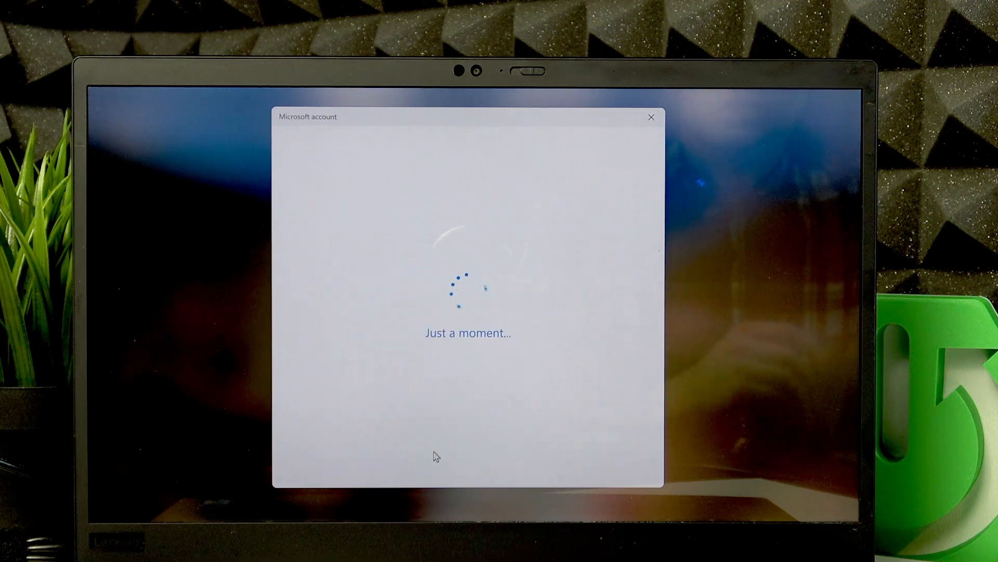